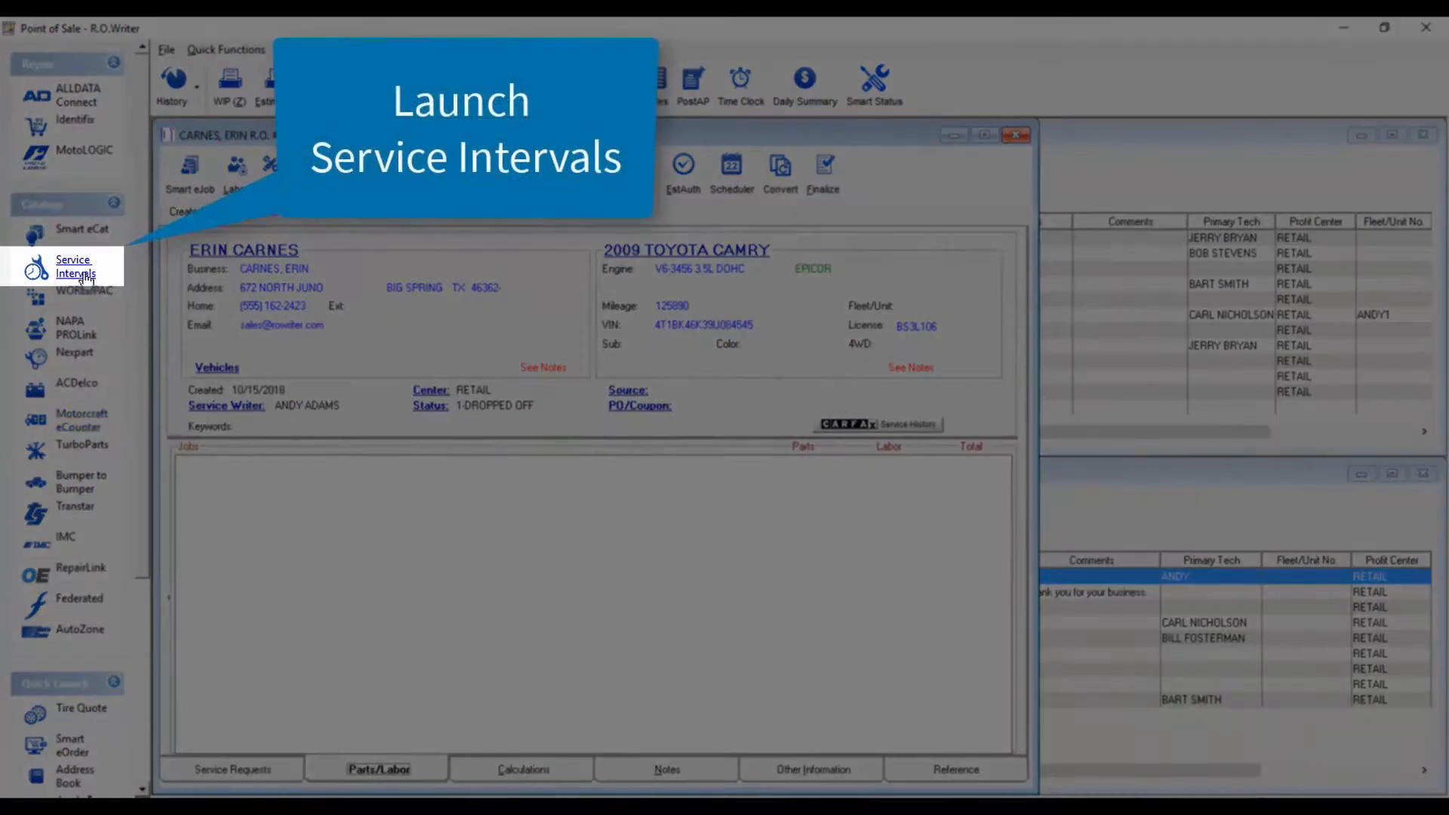
Open Service Intervals for the 2009 Toyota Camry repair order.
click(72, 266)
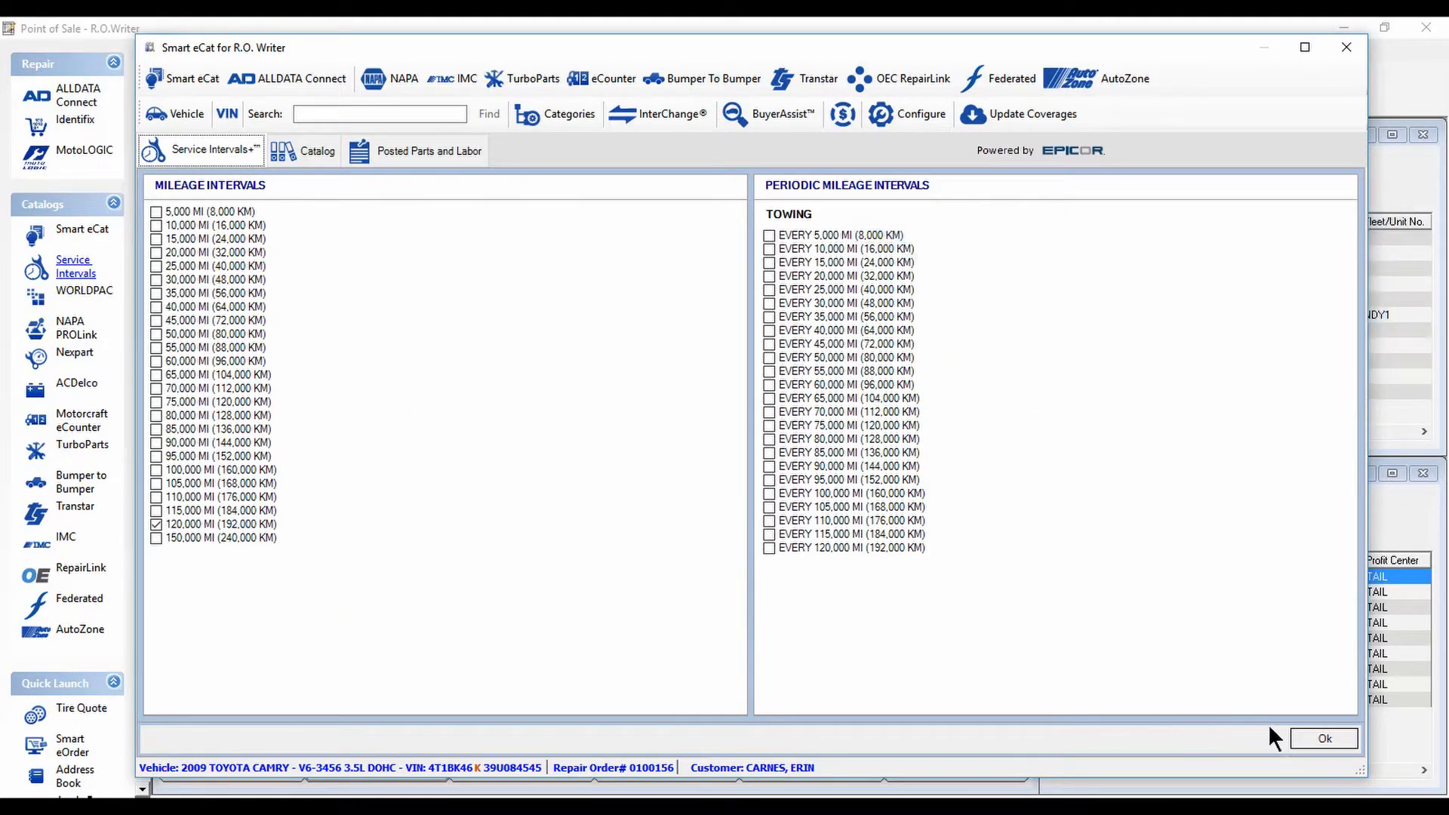
Show the 120,000-mile services and look up spark plug supplier listings.
click(1324, 737)
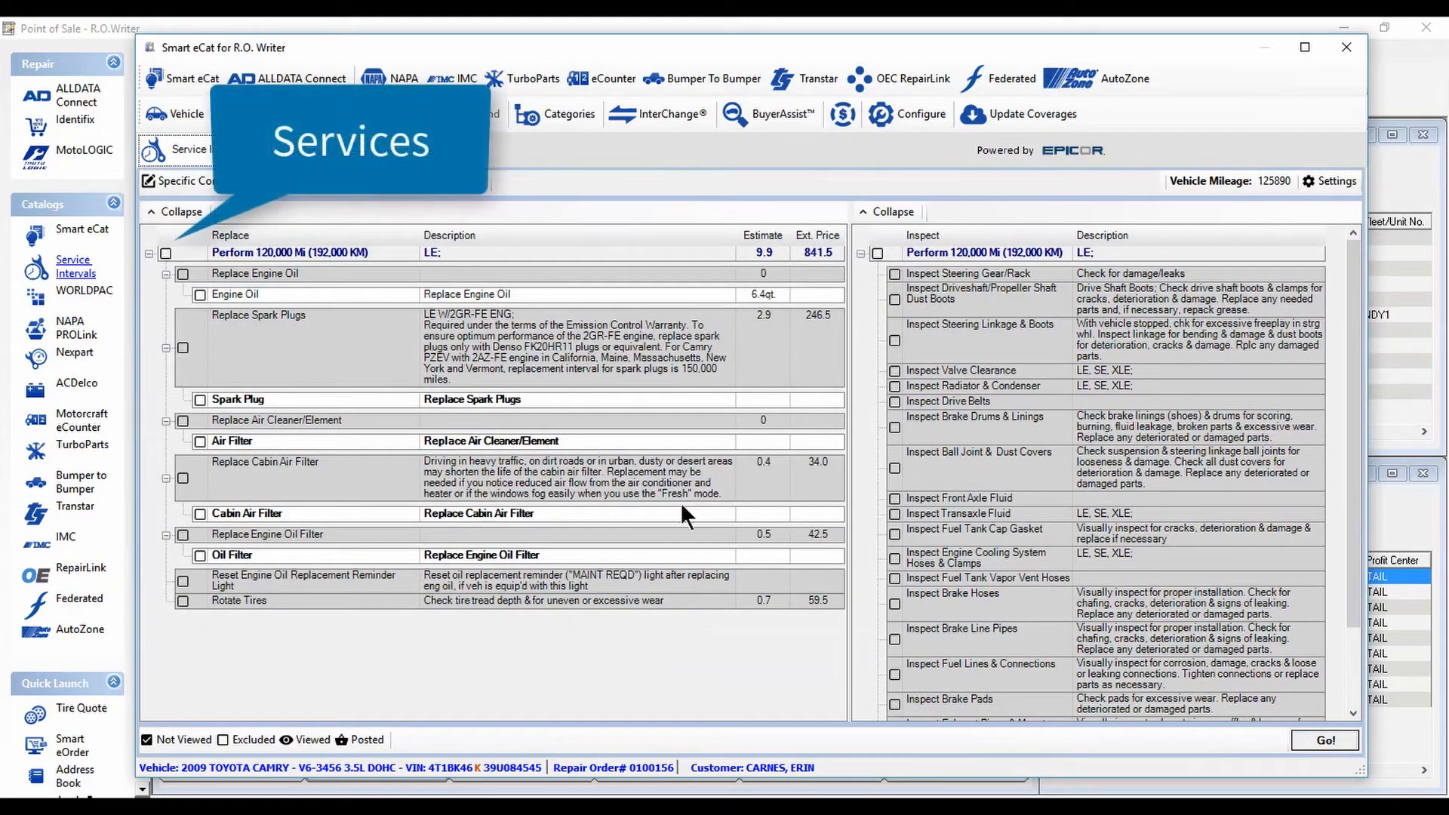
click(165, 254)
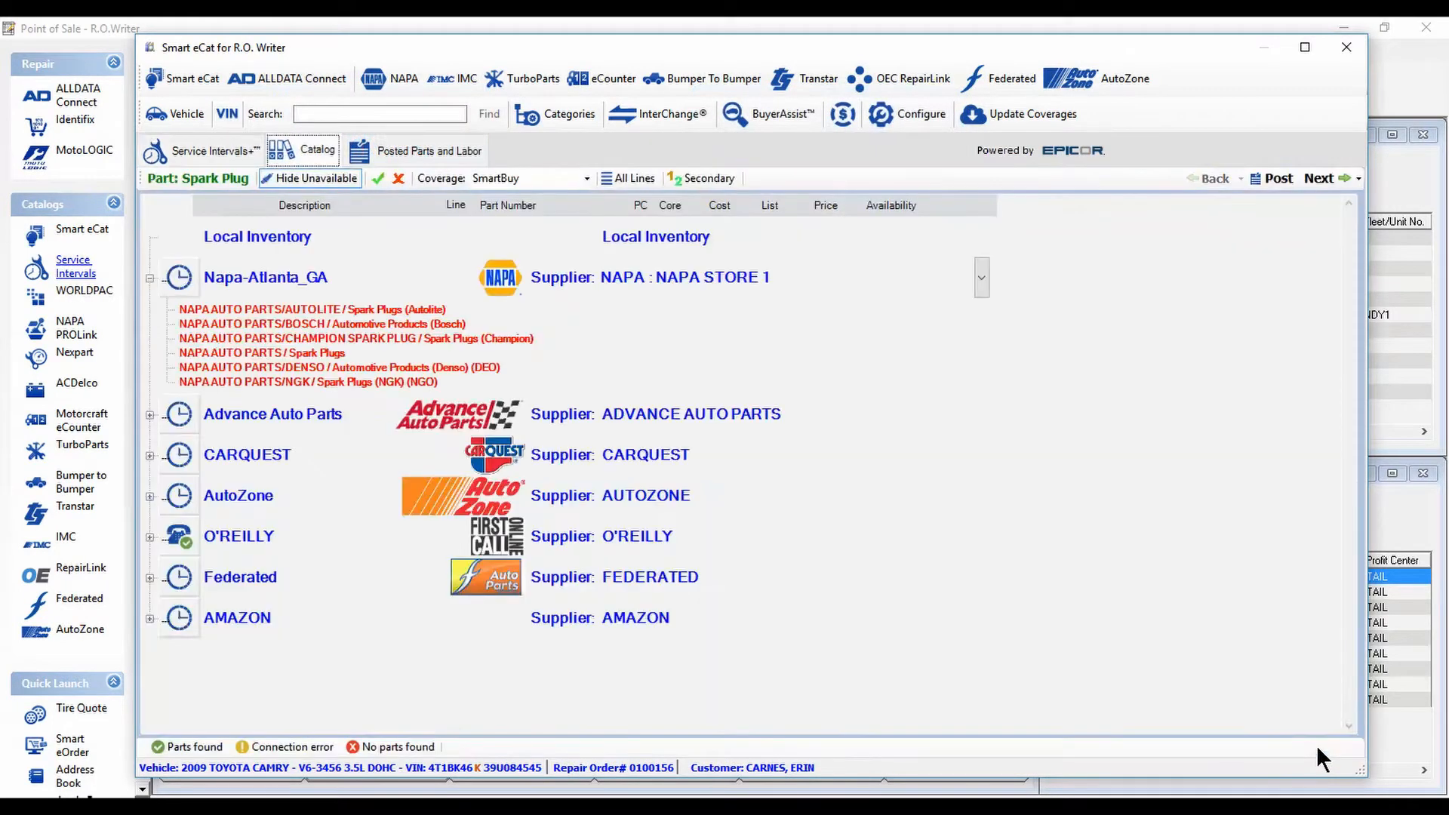
From Napa, choose the Autolite iridium plug XP5325 and Gold air filter FIL 9172.
click(148, 277)
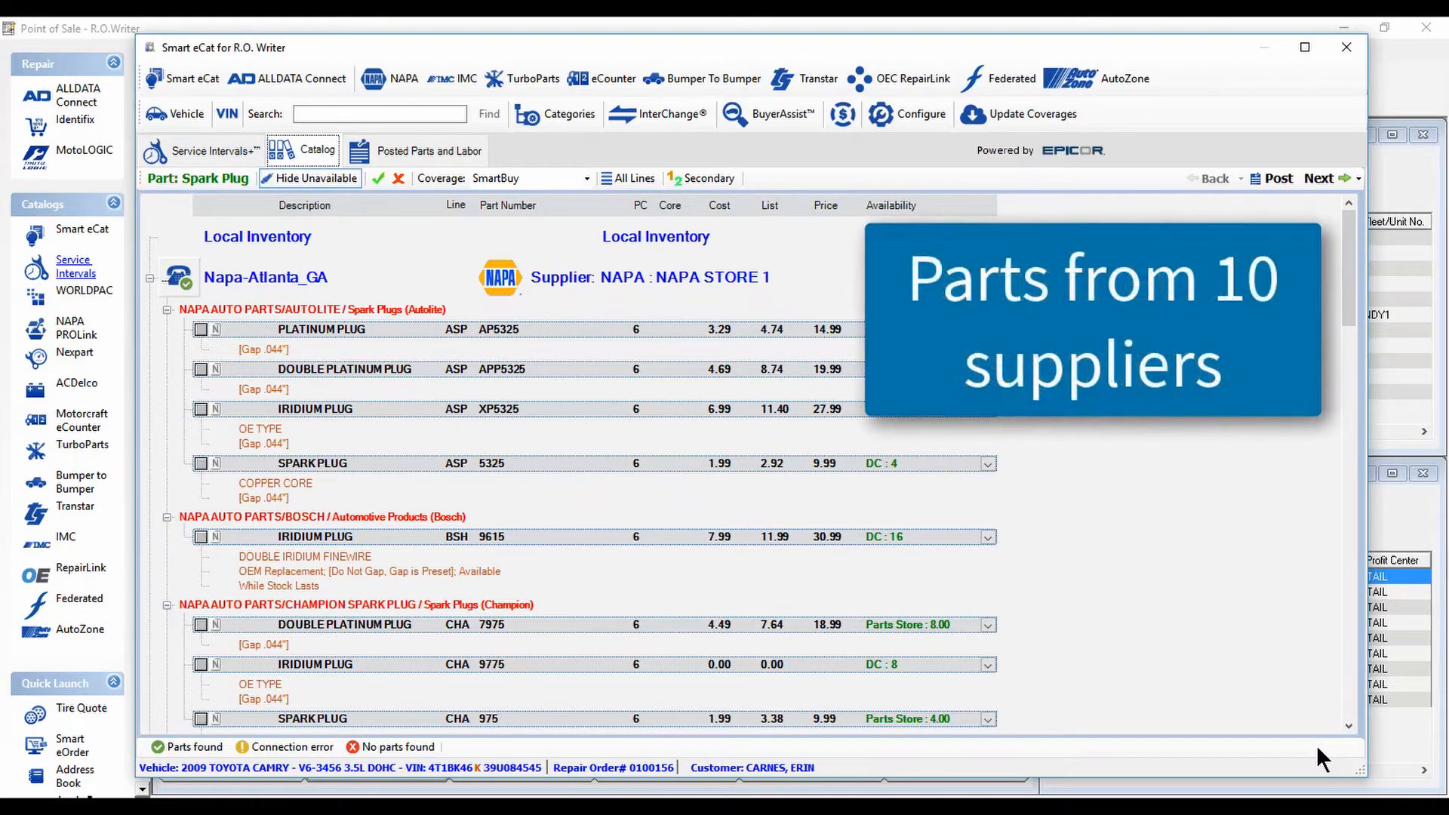
click(200, 408)
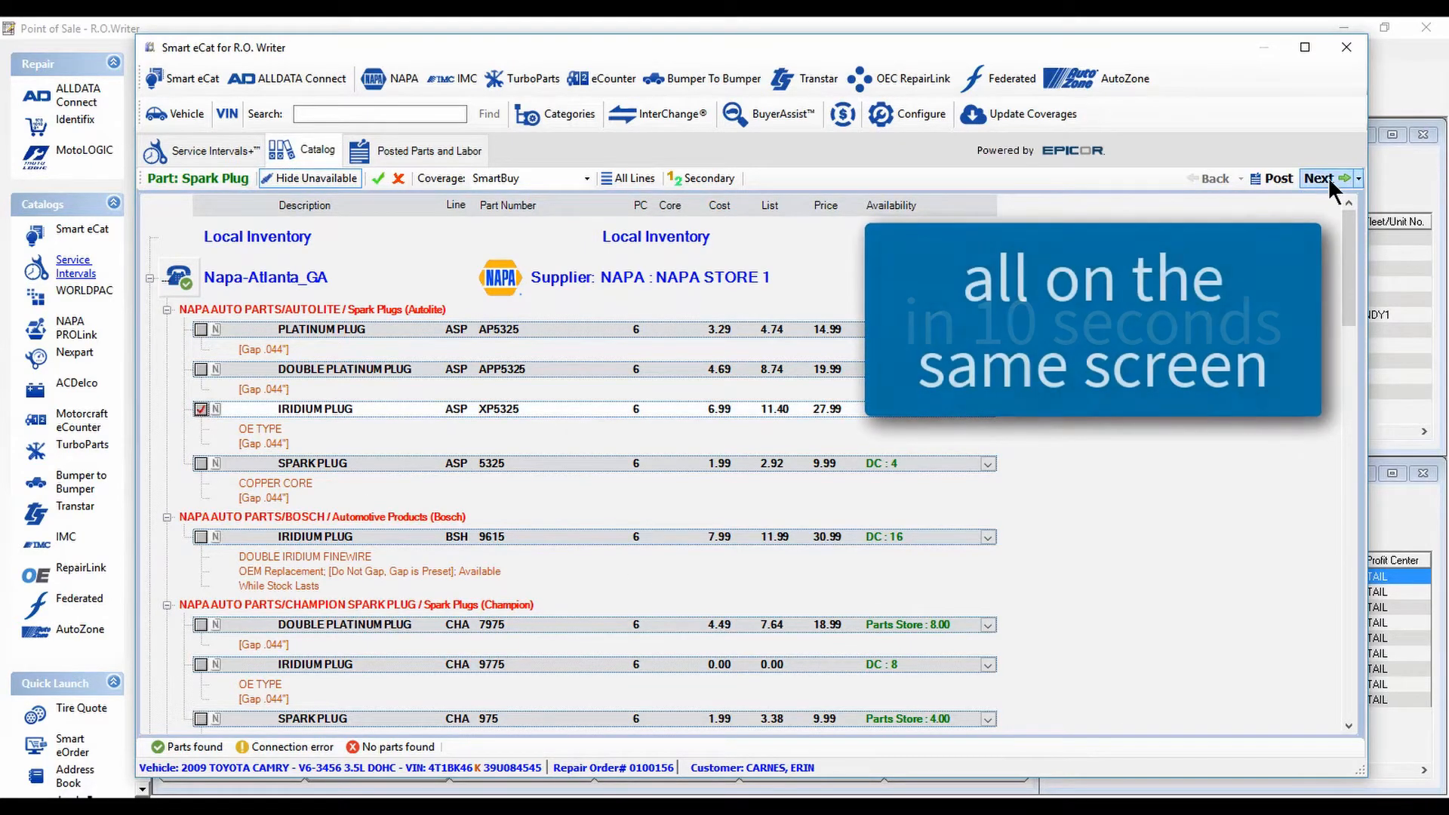
click(1318, 178)
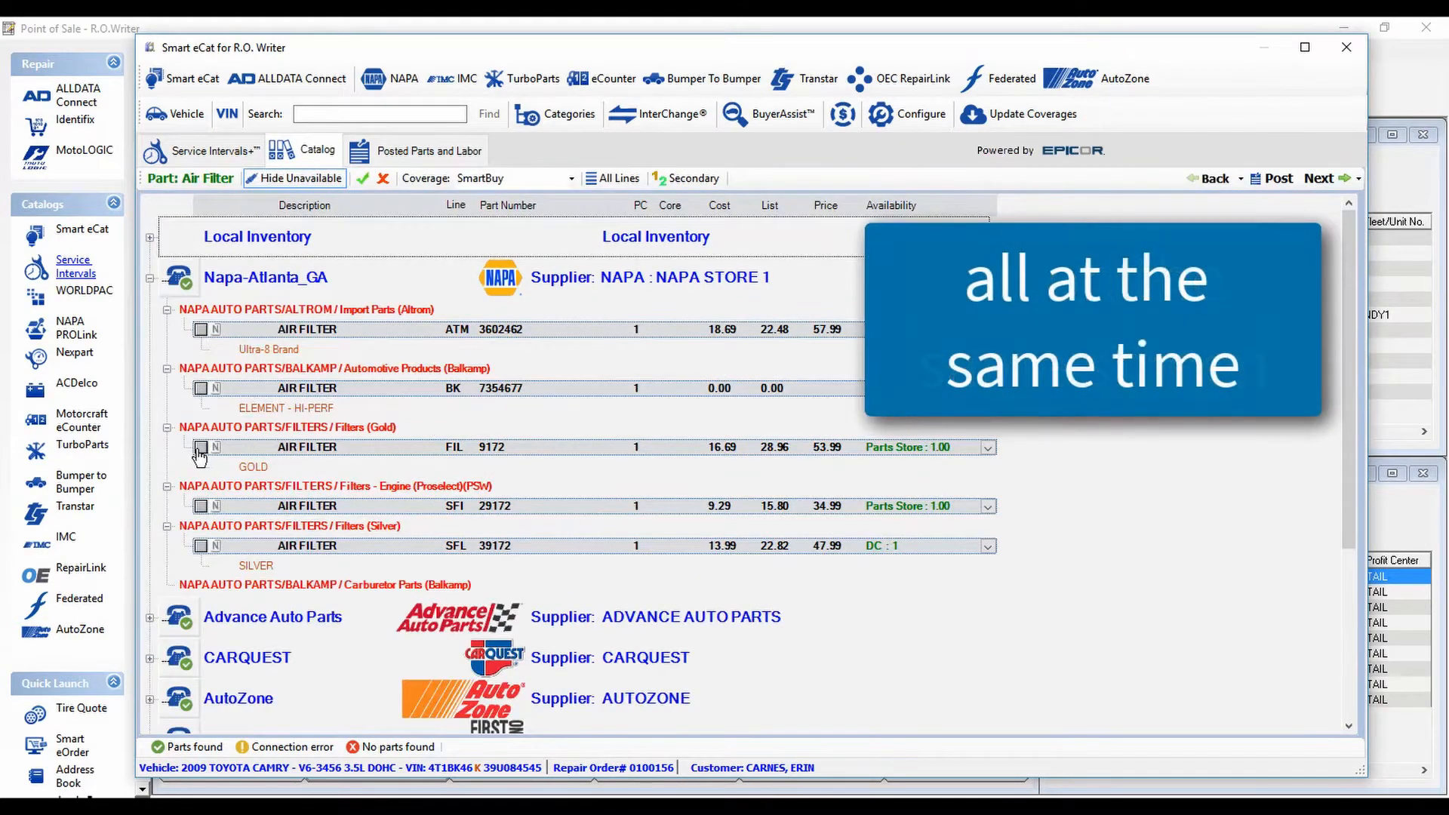
click(201, 448)
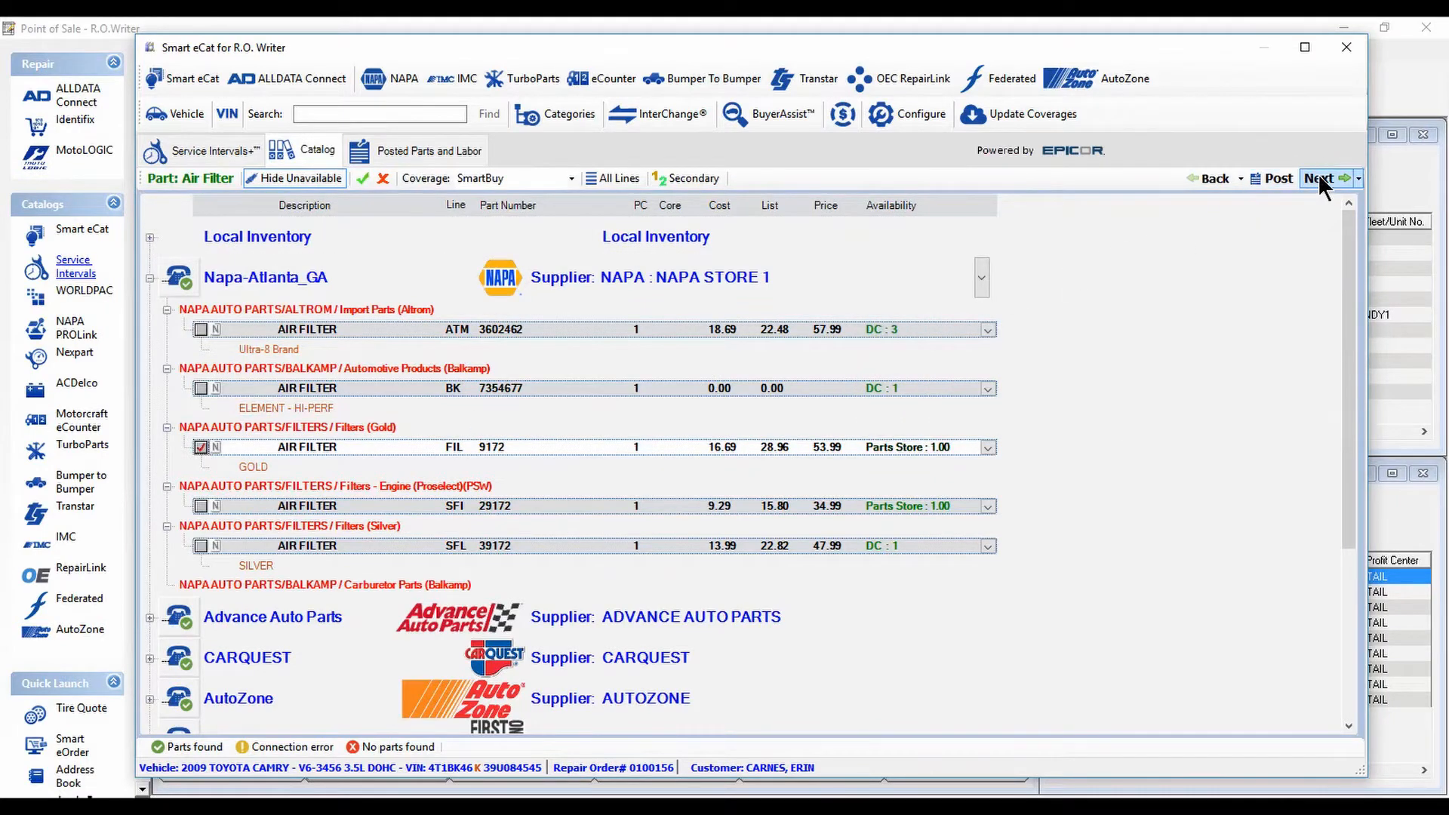
click(1318, 178)
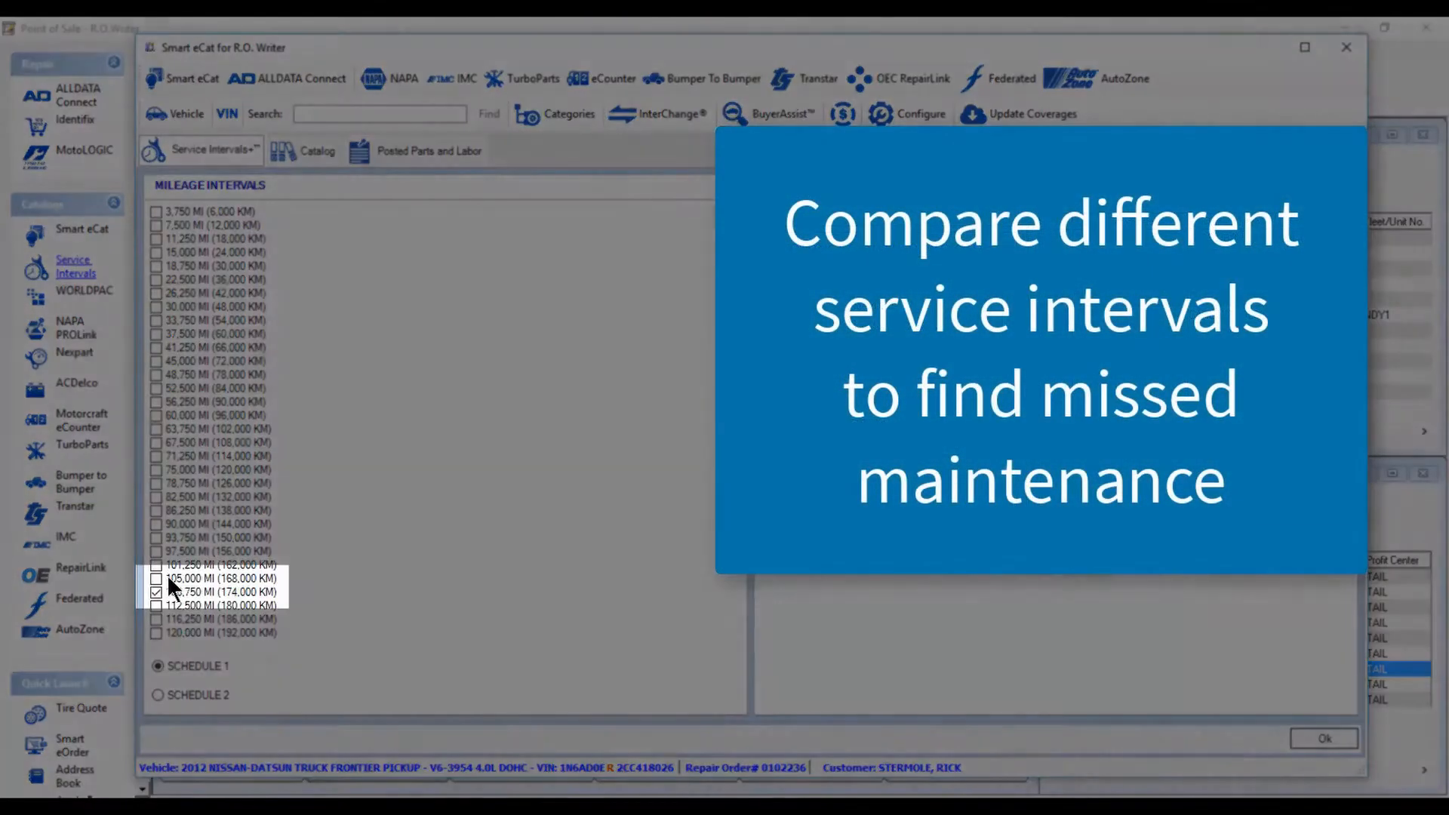
Show the Frontier's 105,000- and 108,750-mile services and mark the 108,750 items.
click(157, 579)
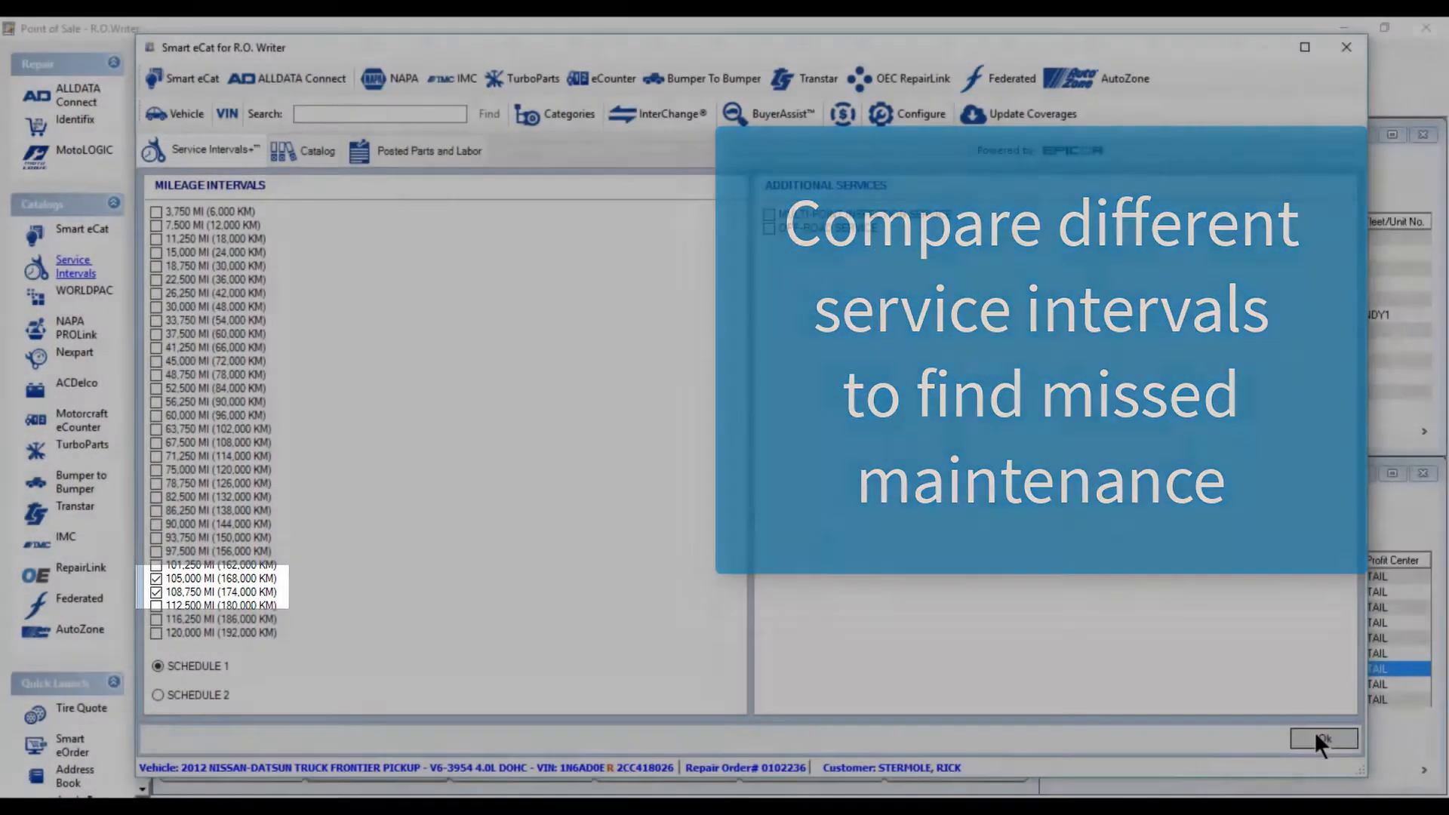
click(1322, 737)
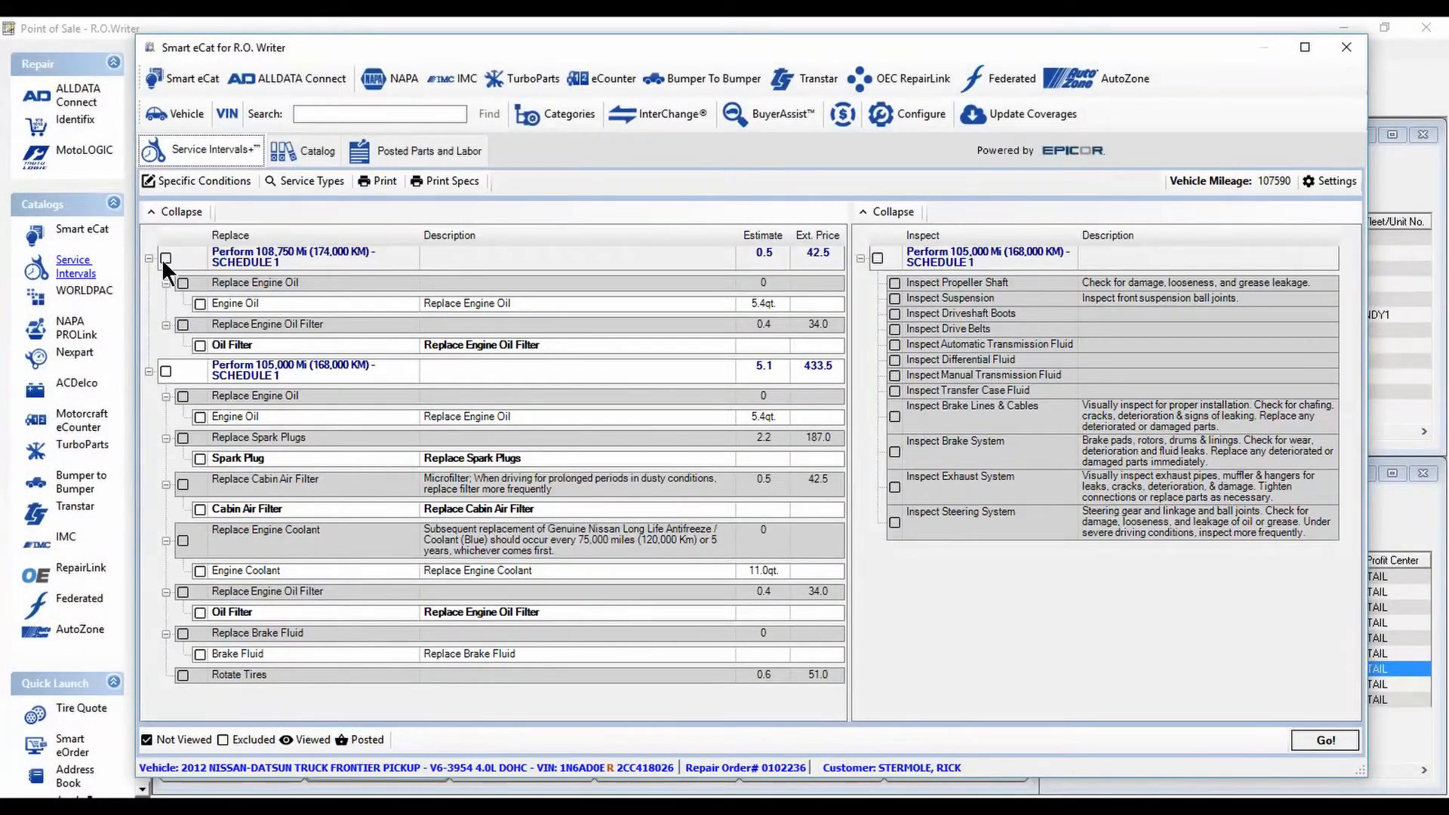
click(165, 258)
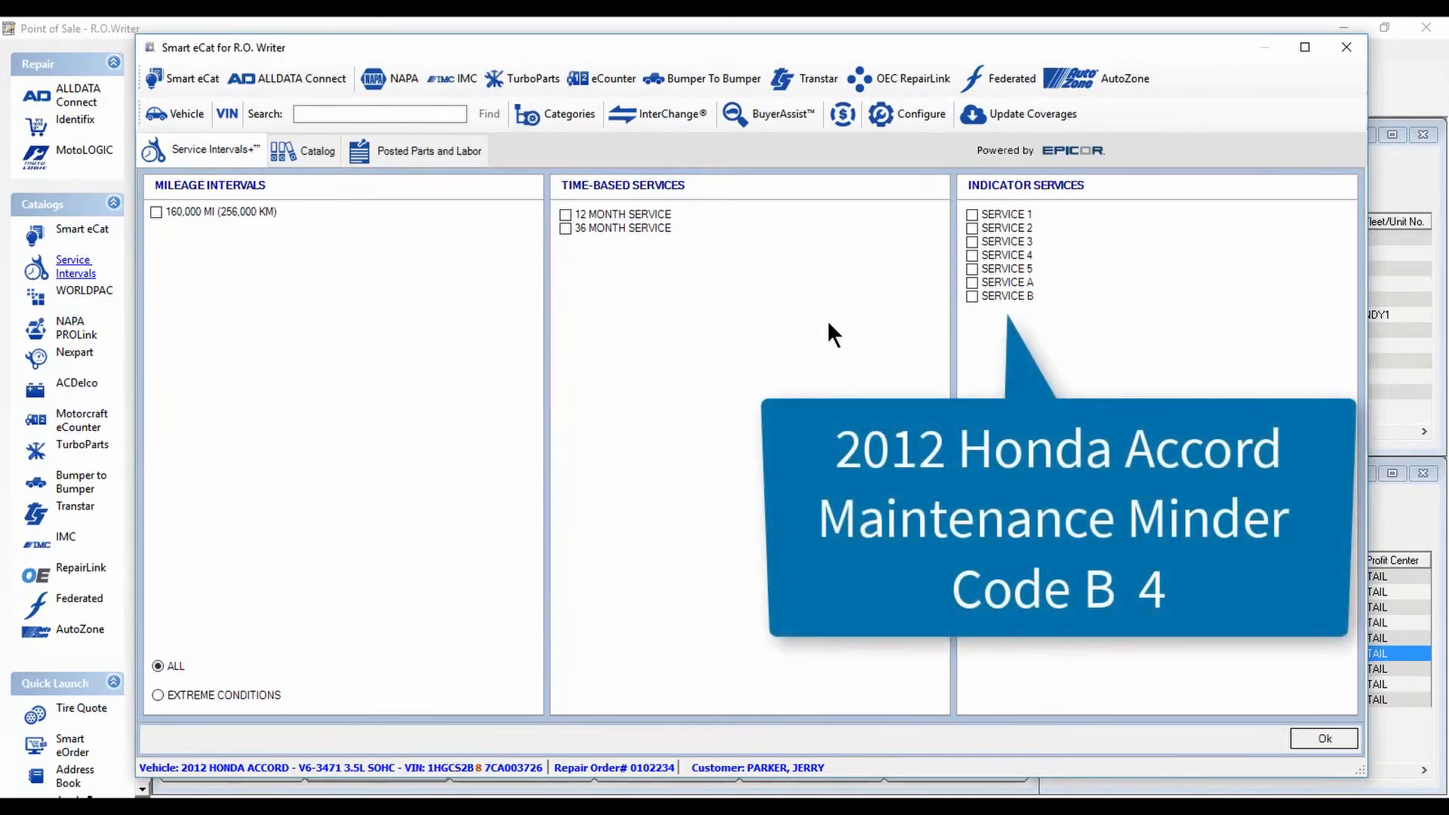
Check Service B and Service 4 and display their maintenance lists.
click(973, 296)
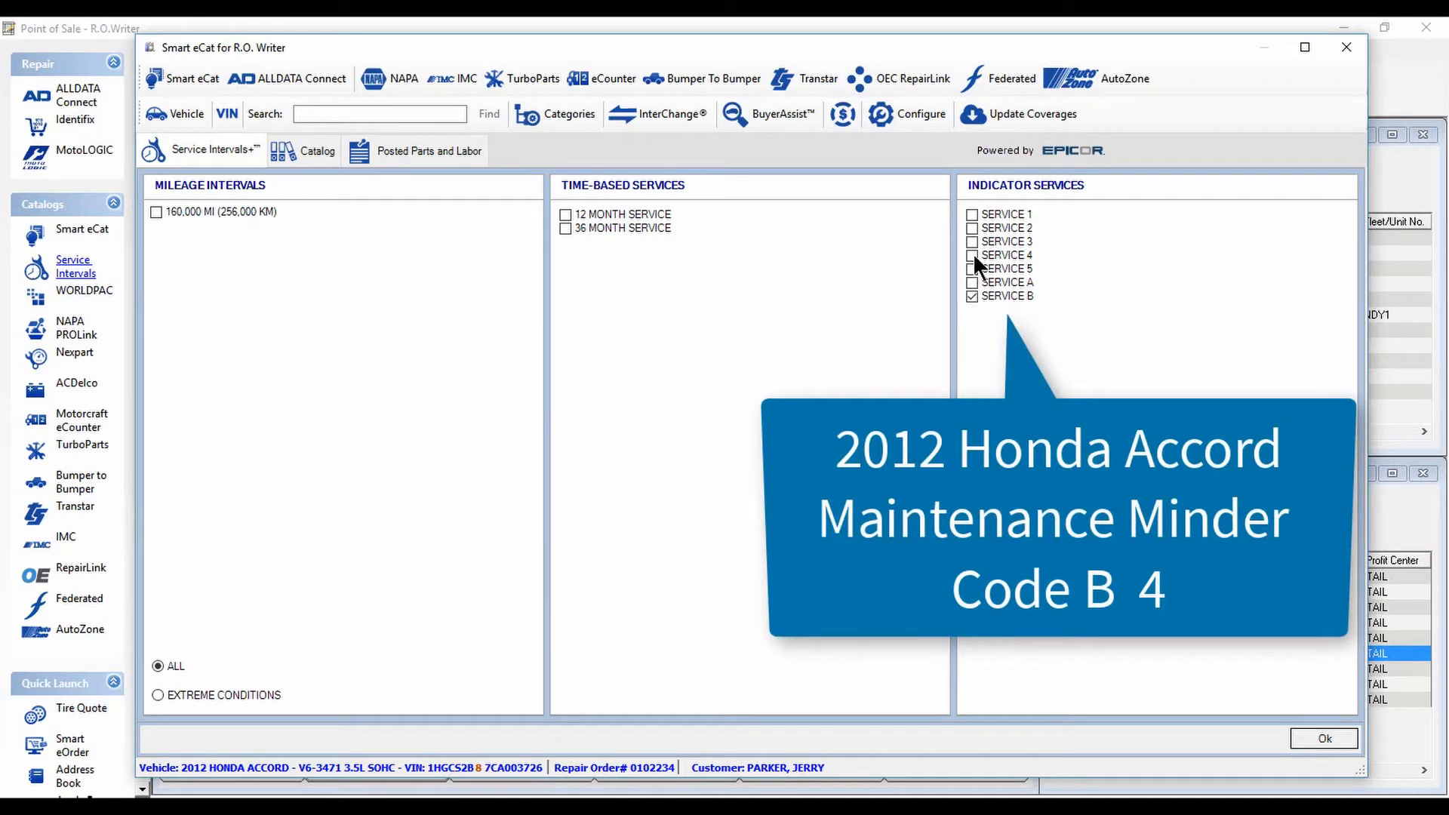
click(971, 255)
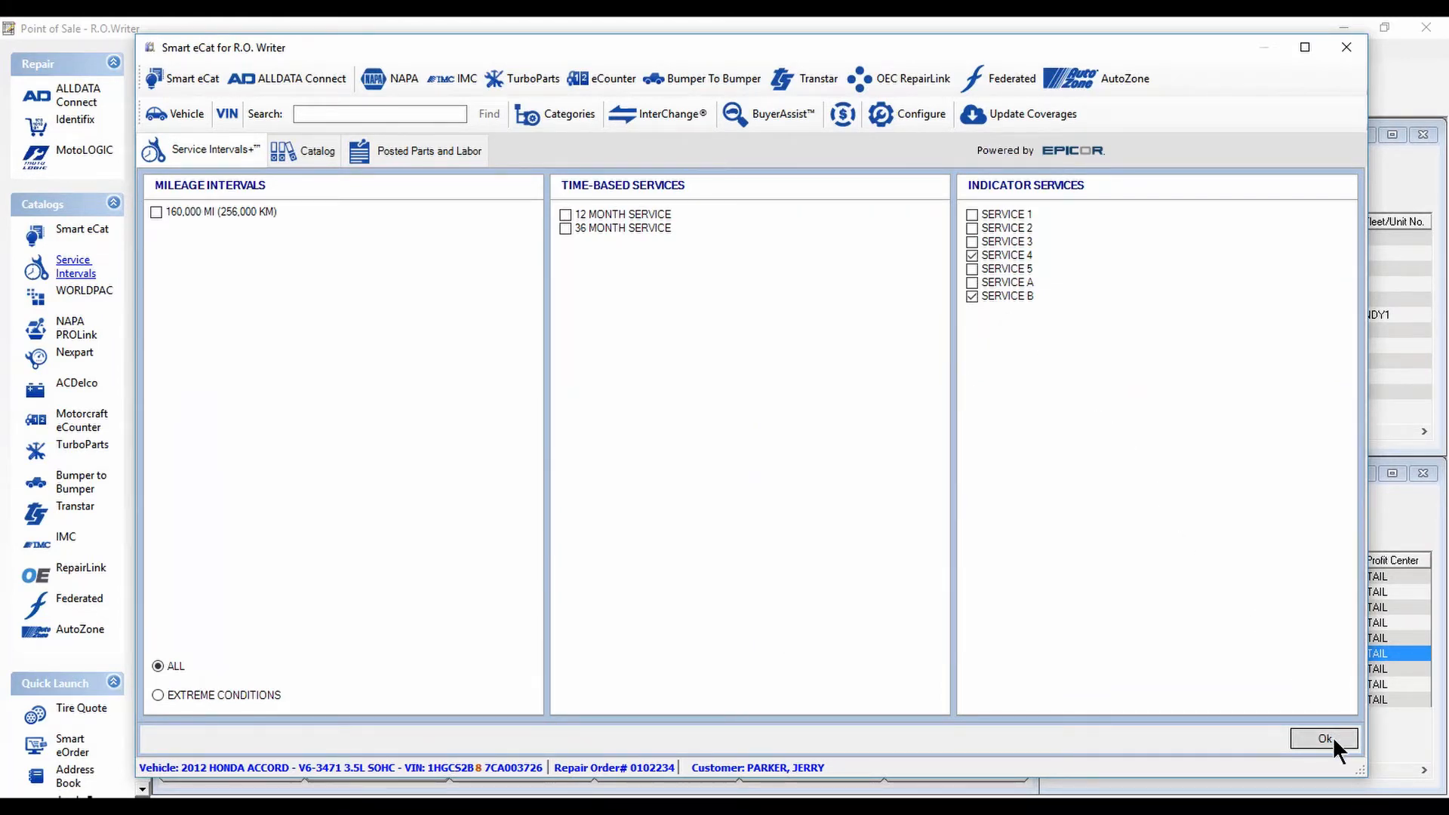
click(1325, 738)
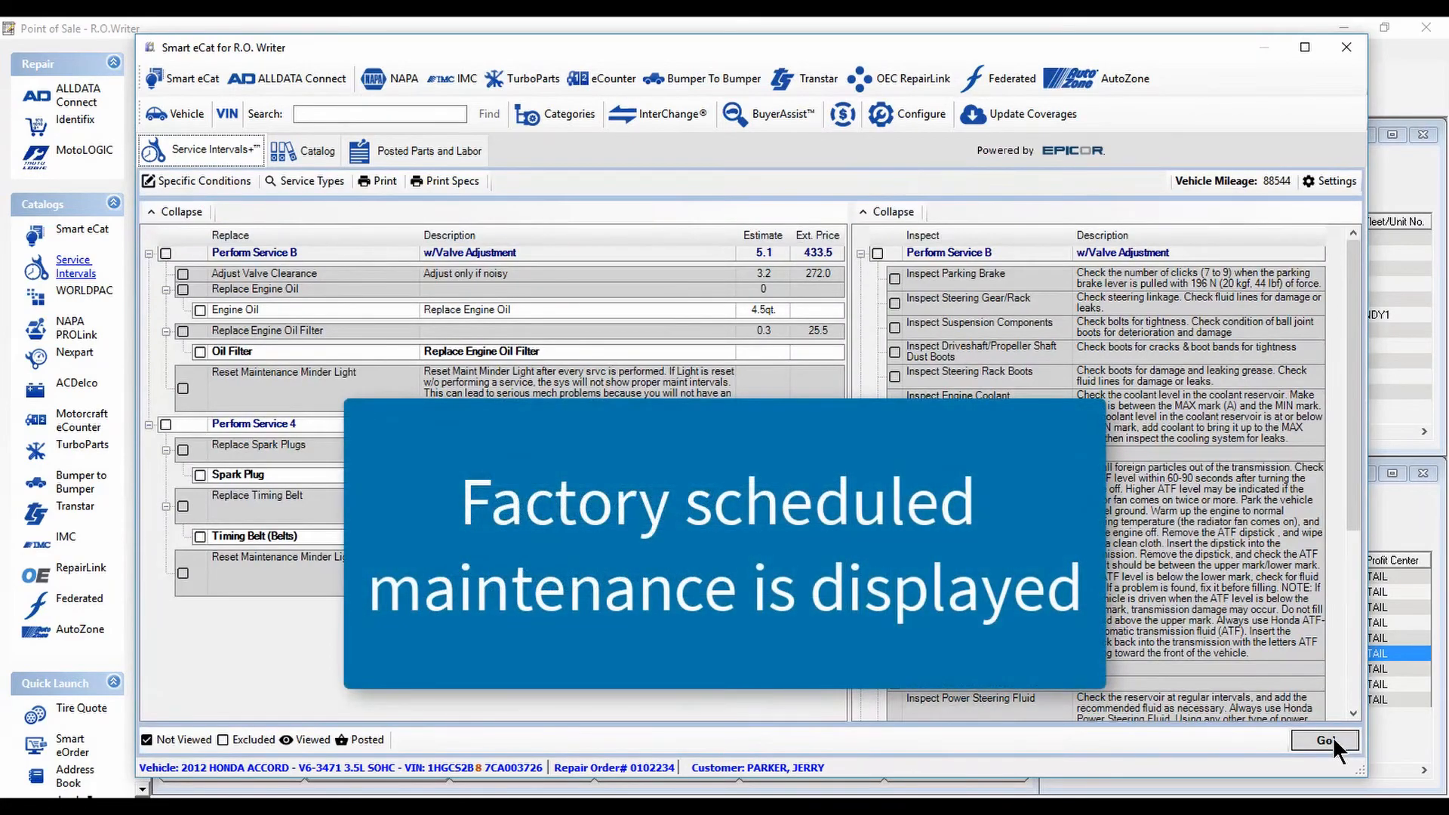